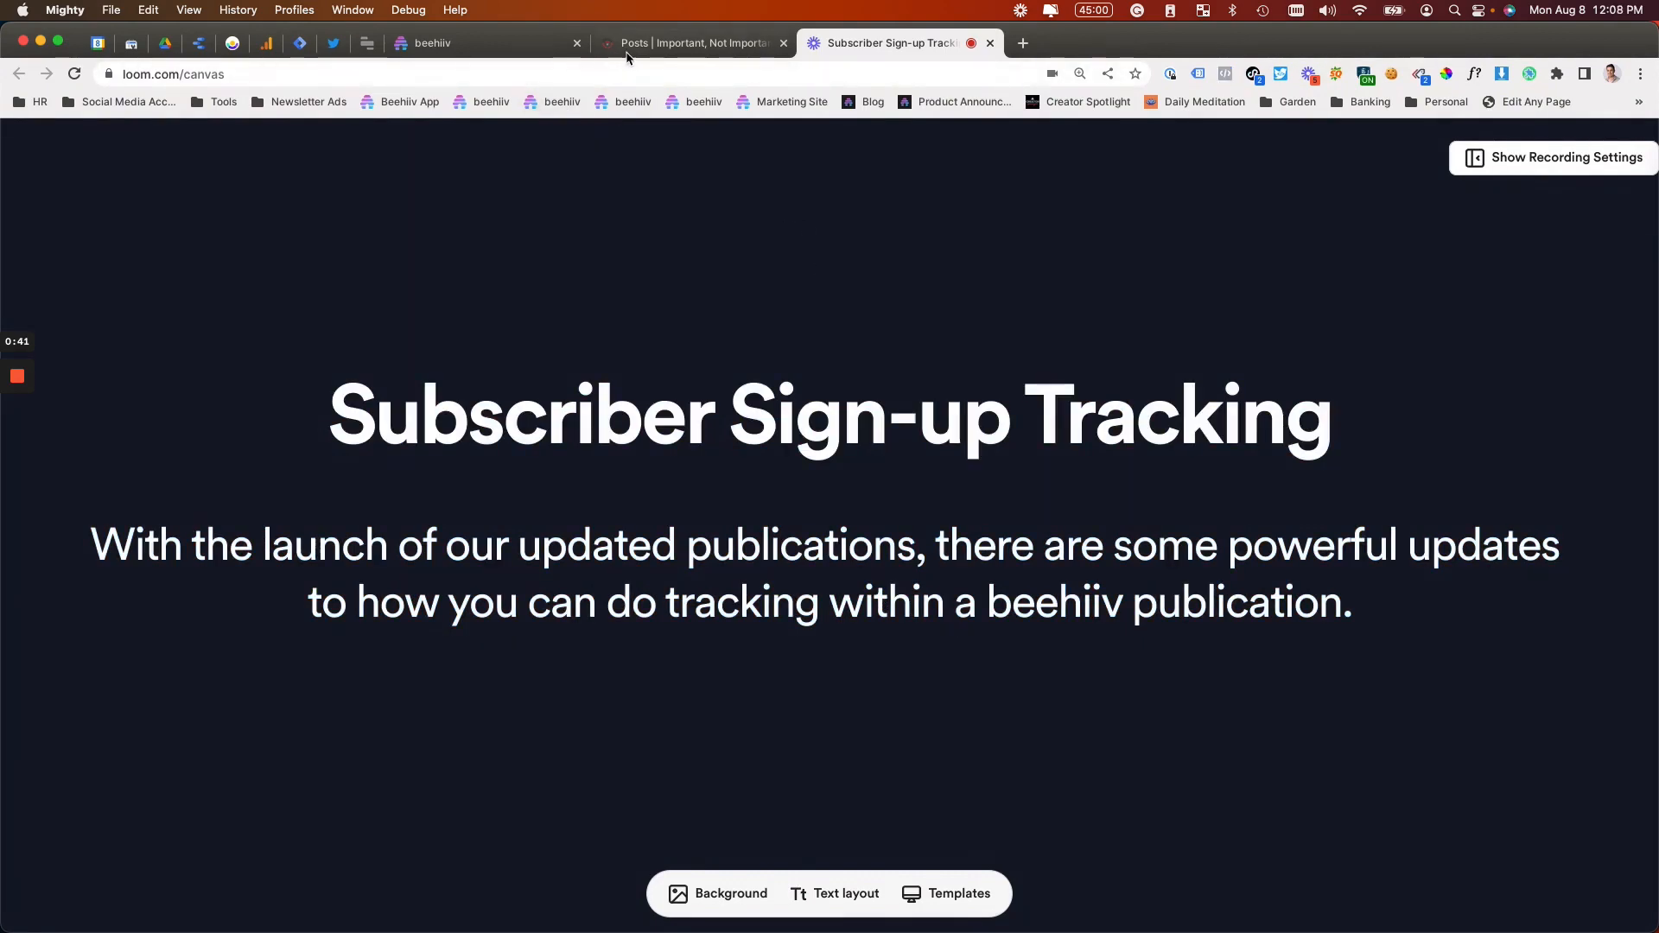
Step: Switch to the Important, Not Important newsletter site, scan its homepage and sign-up form, then head into beehiiv settings
{"action": "left_click", "coordinate": [688, 43]}
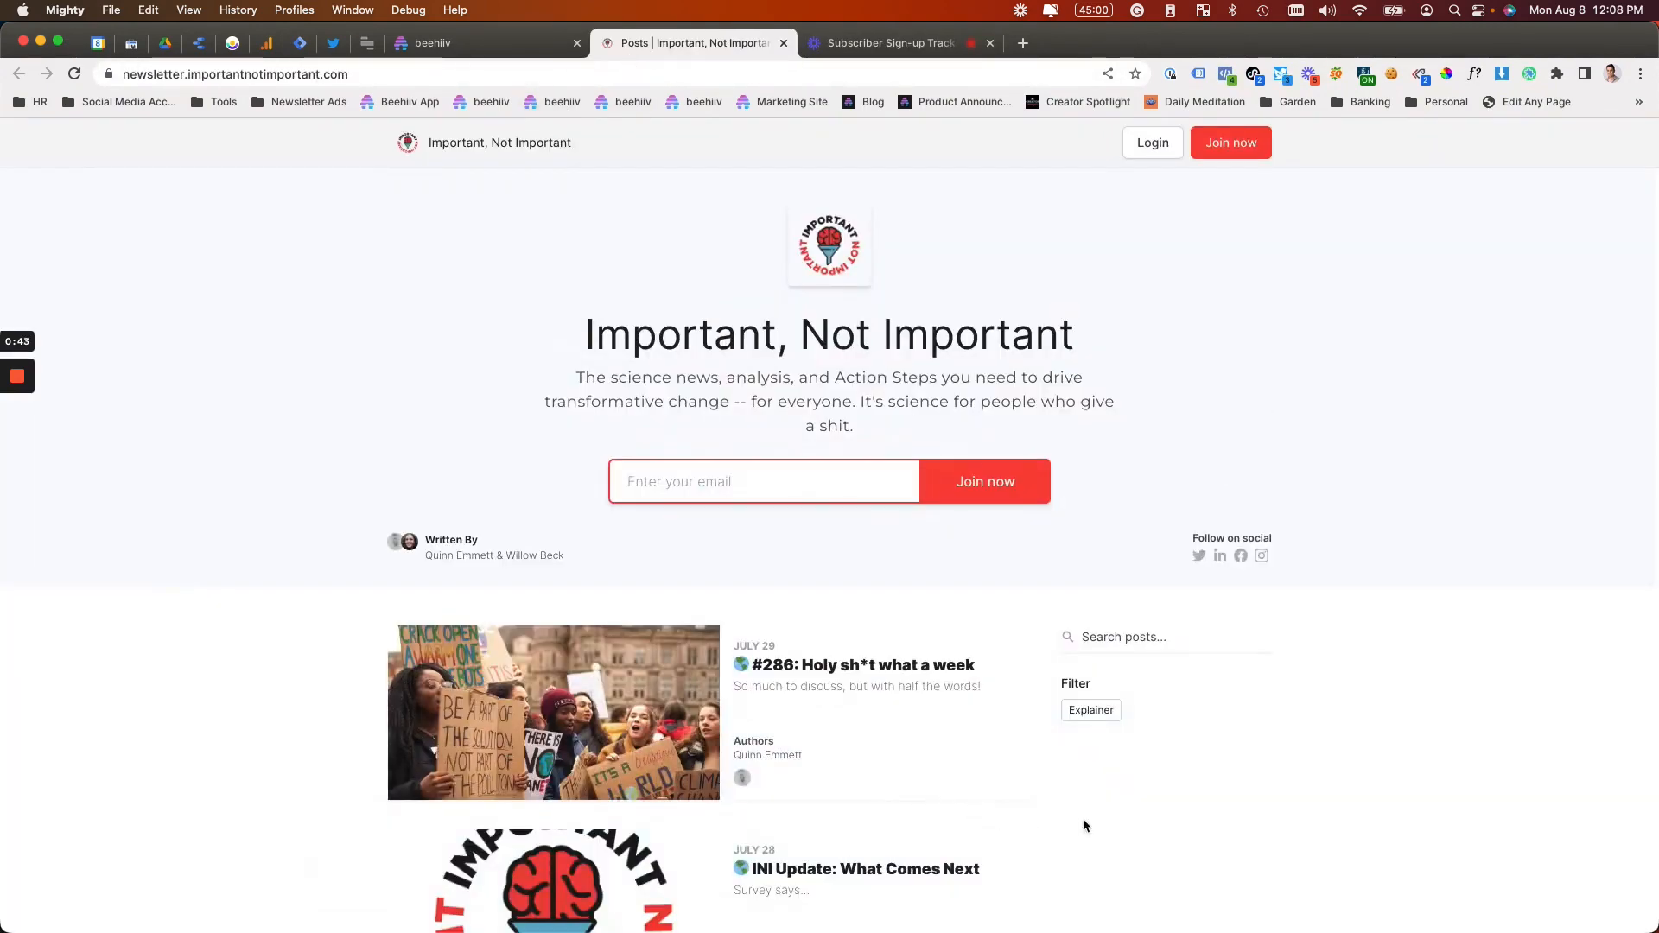
{"action": "scroll", "scroll_direction": "down", "scroll_amount": 3}
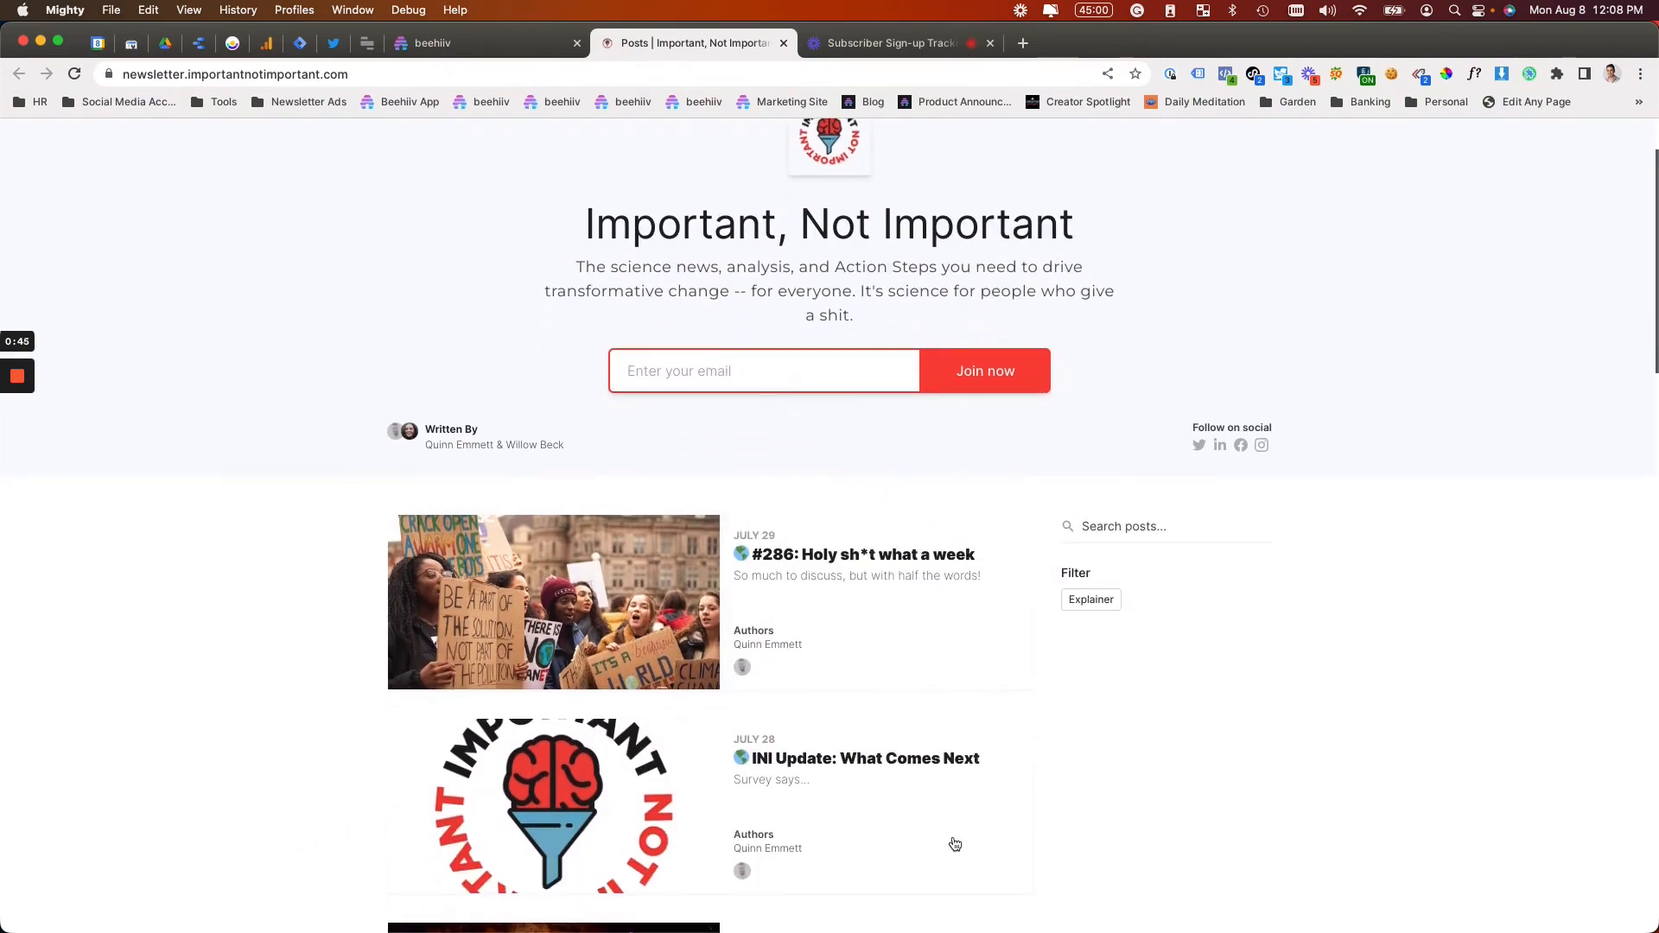
{"action": "scroll", "scroll_direction": "down", "scroll_amount": 3}
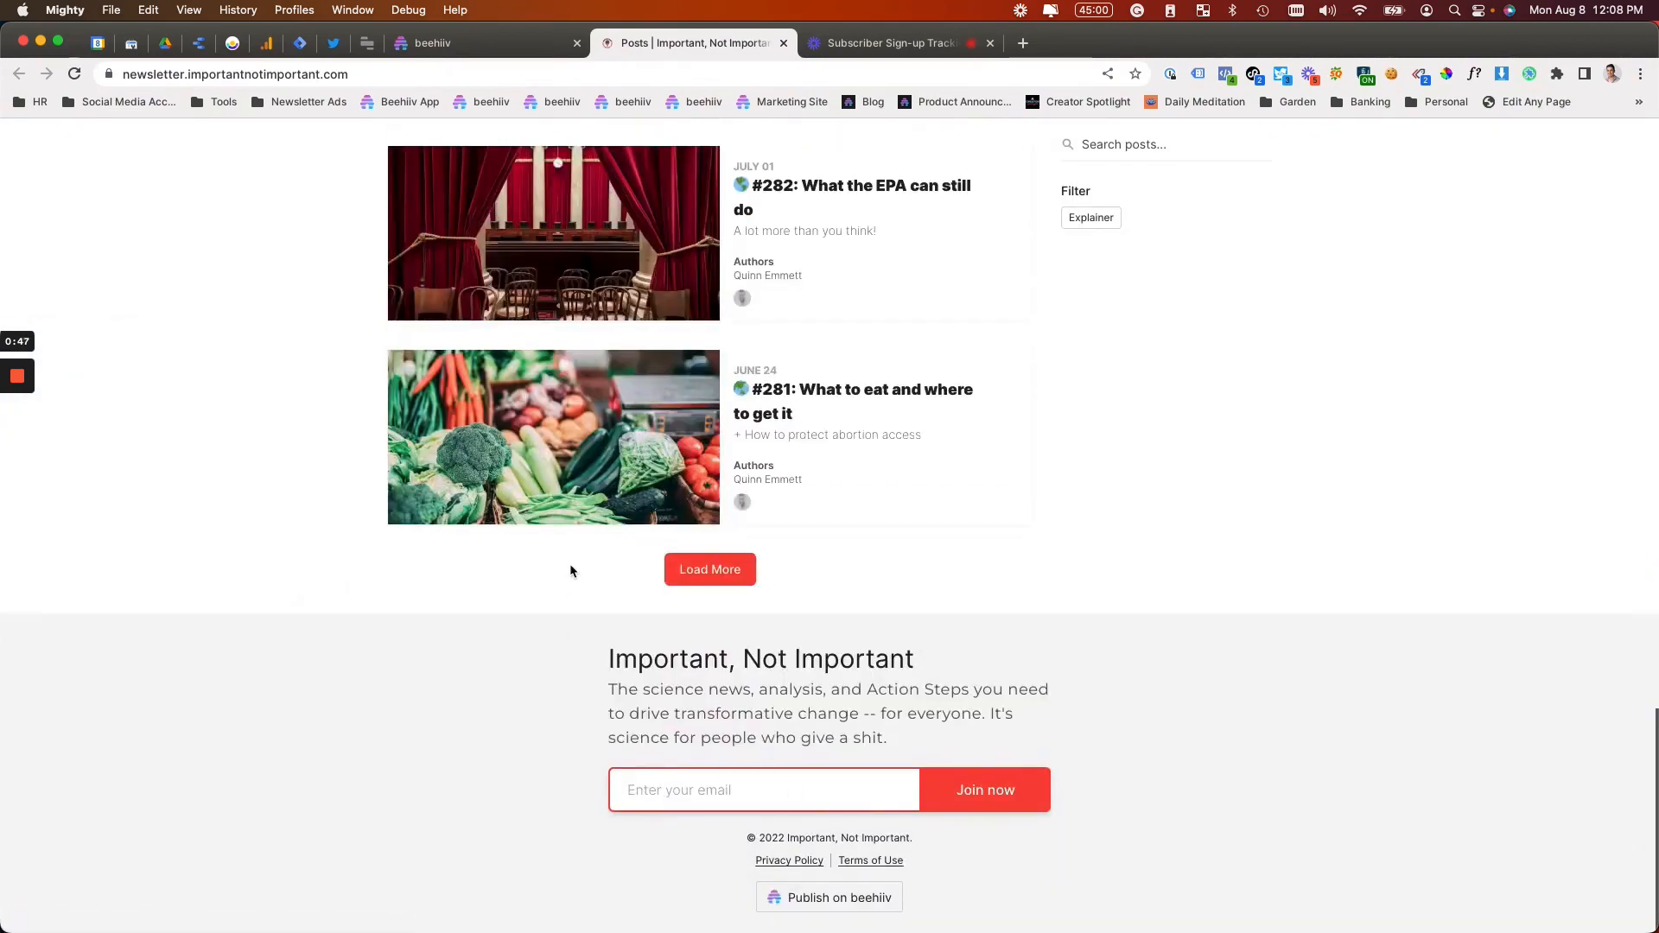
{"action": "scroll", "scroll_direction": "up", "scroll_amount": 3}
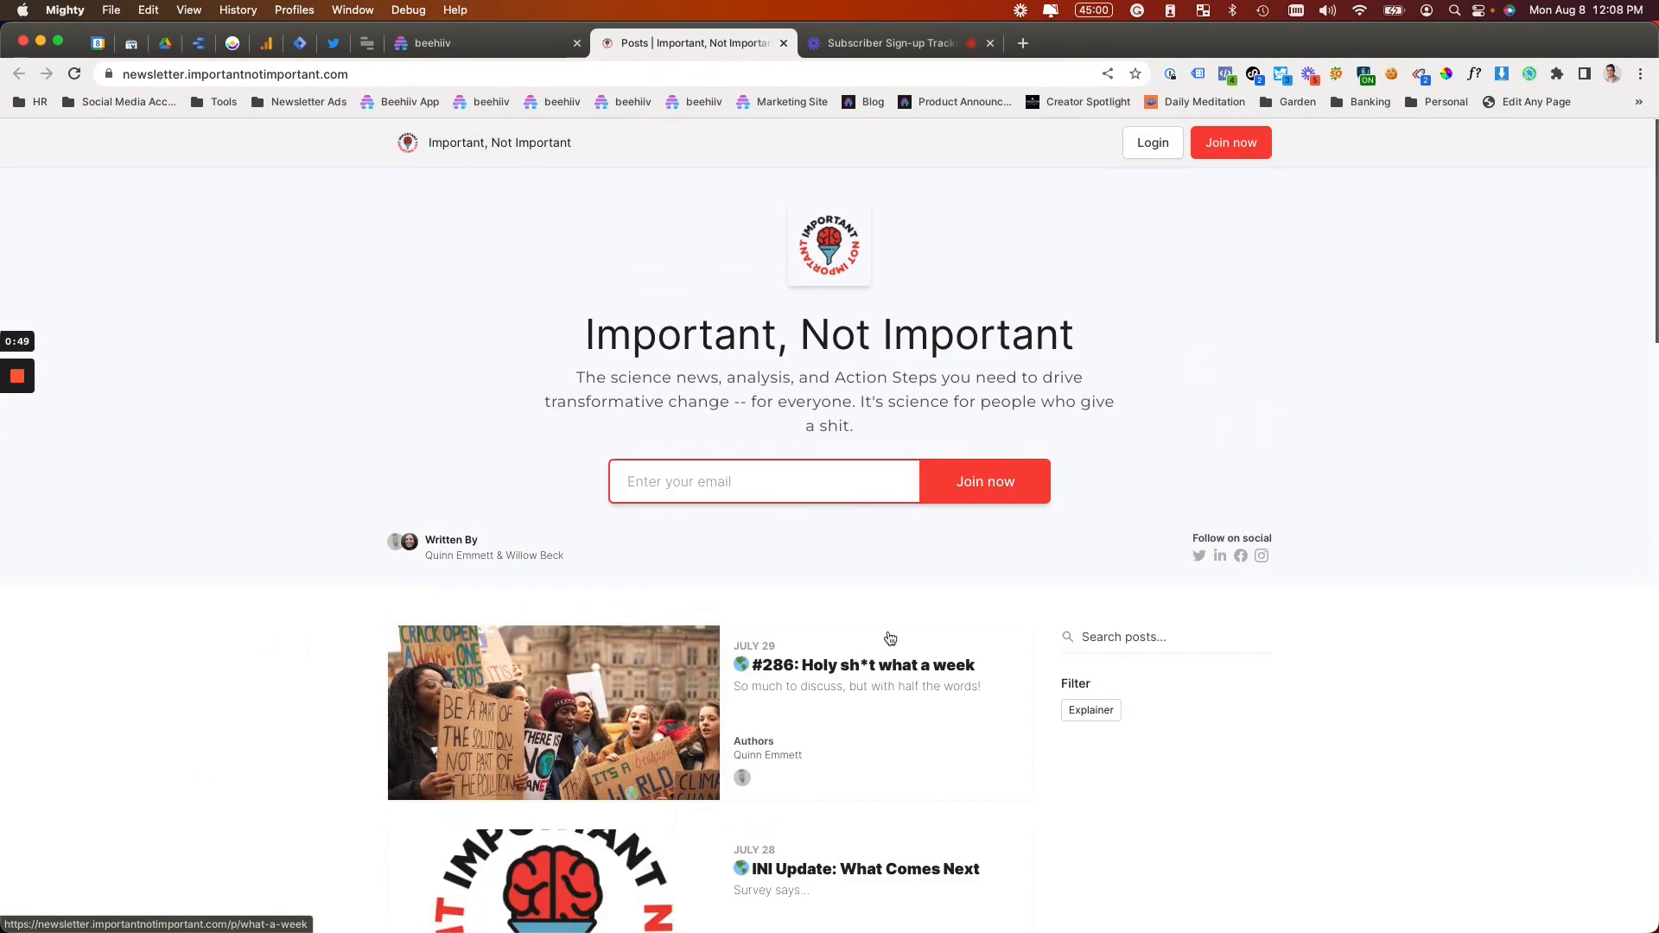
{"action": "left_click", "coordinate": [763, 482]}
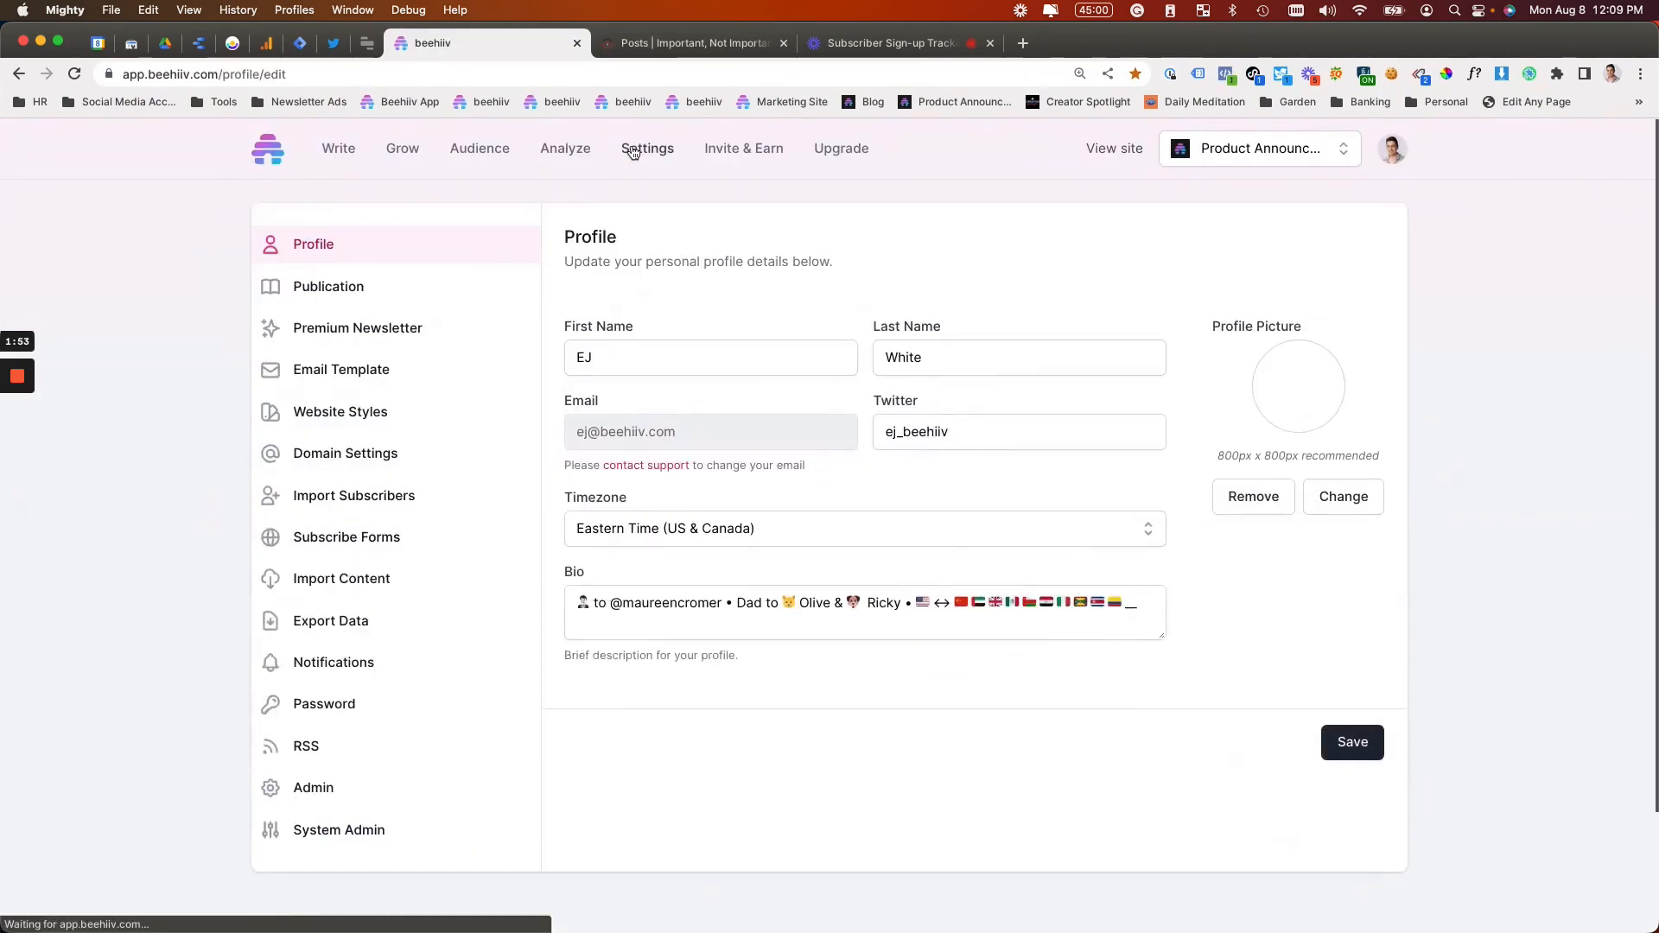
Step: View the Publication settings' Google Tag Manager Pixel ID GTM-T7J8L6D and return to the Tag Manager workspace
{"action": "left_click", "coordinate": [329, 286]}
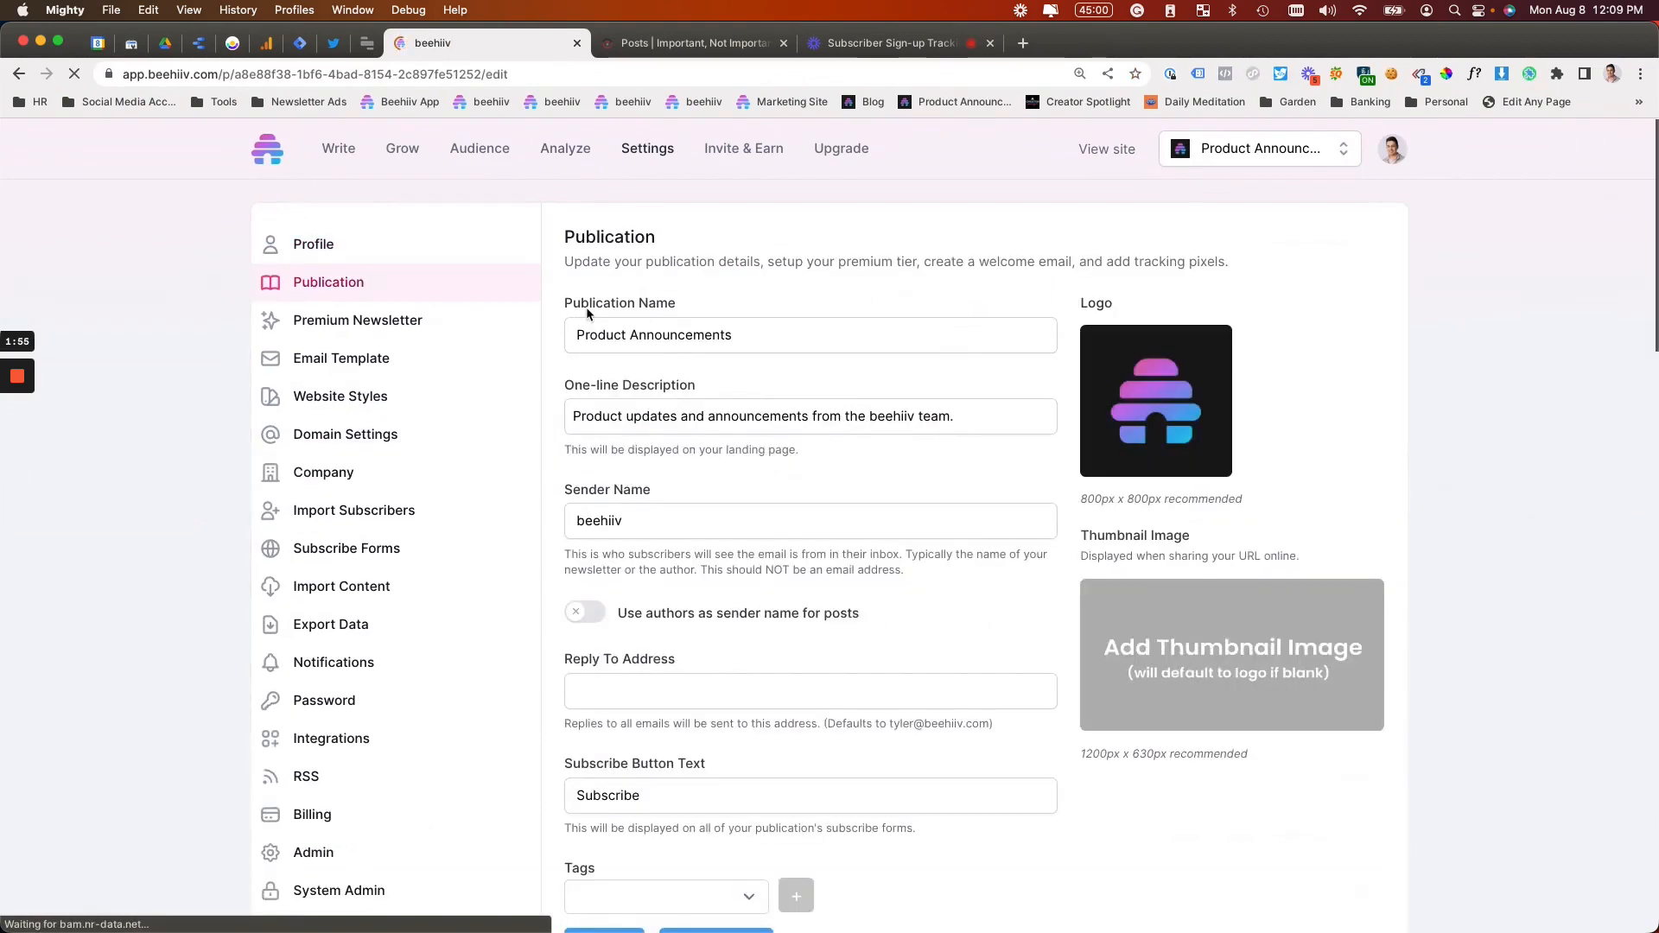
{"action": "scroll", "scroll_direction": "down", "scroll_amount": 3}
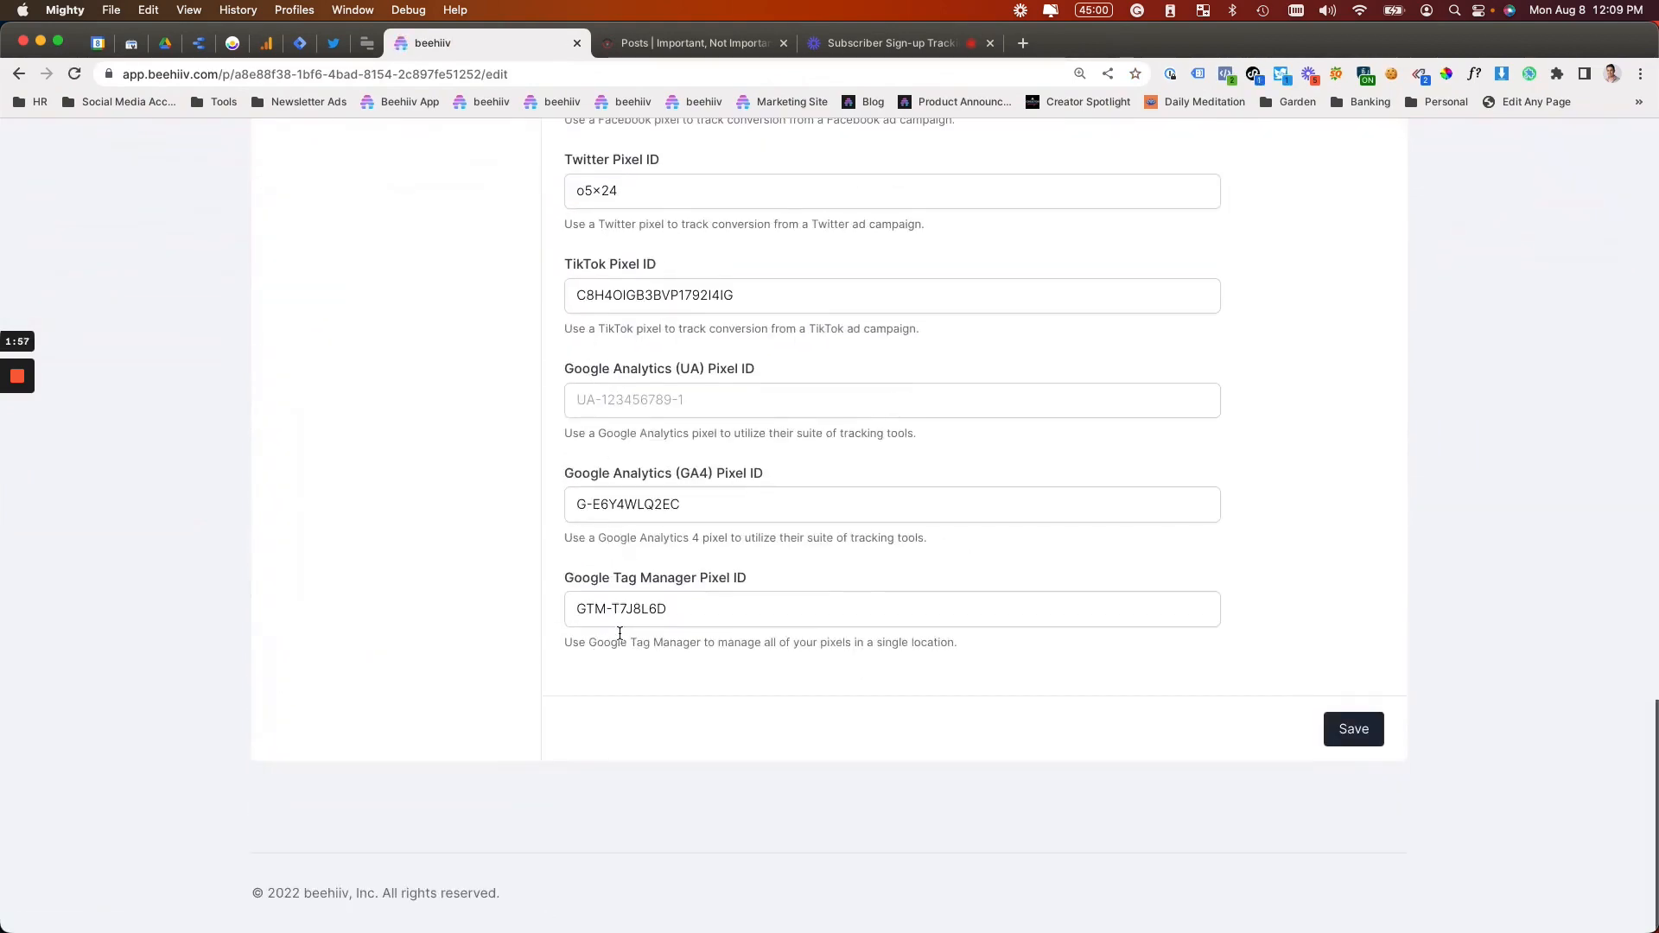
{"action": "double_click", "coordinate": [653, 577]}
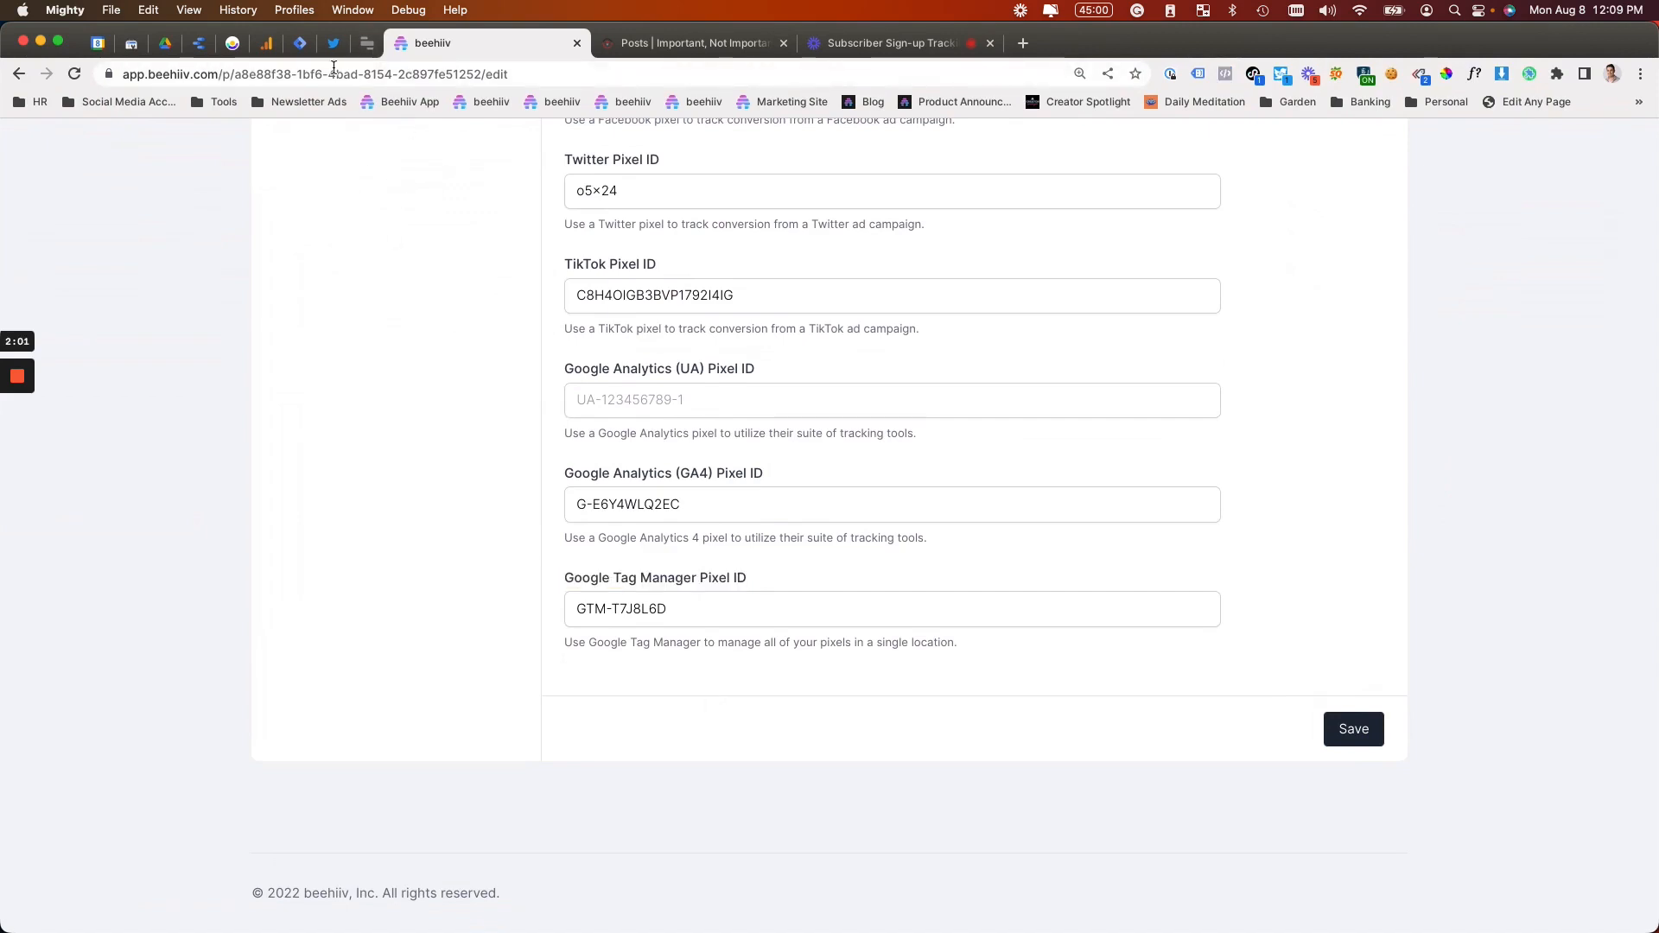
{"action": "left_click", "coordinate": [299, 43]}
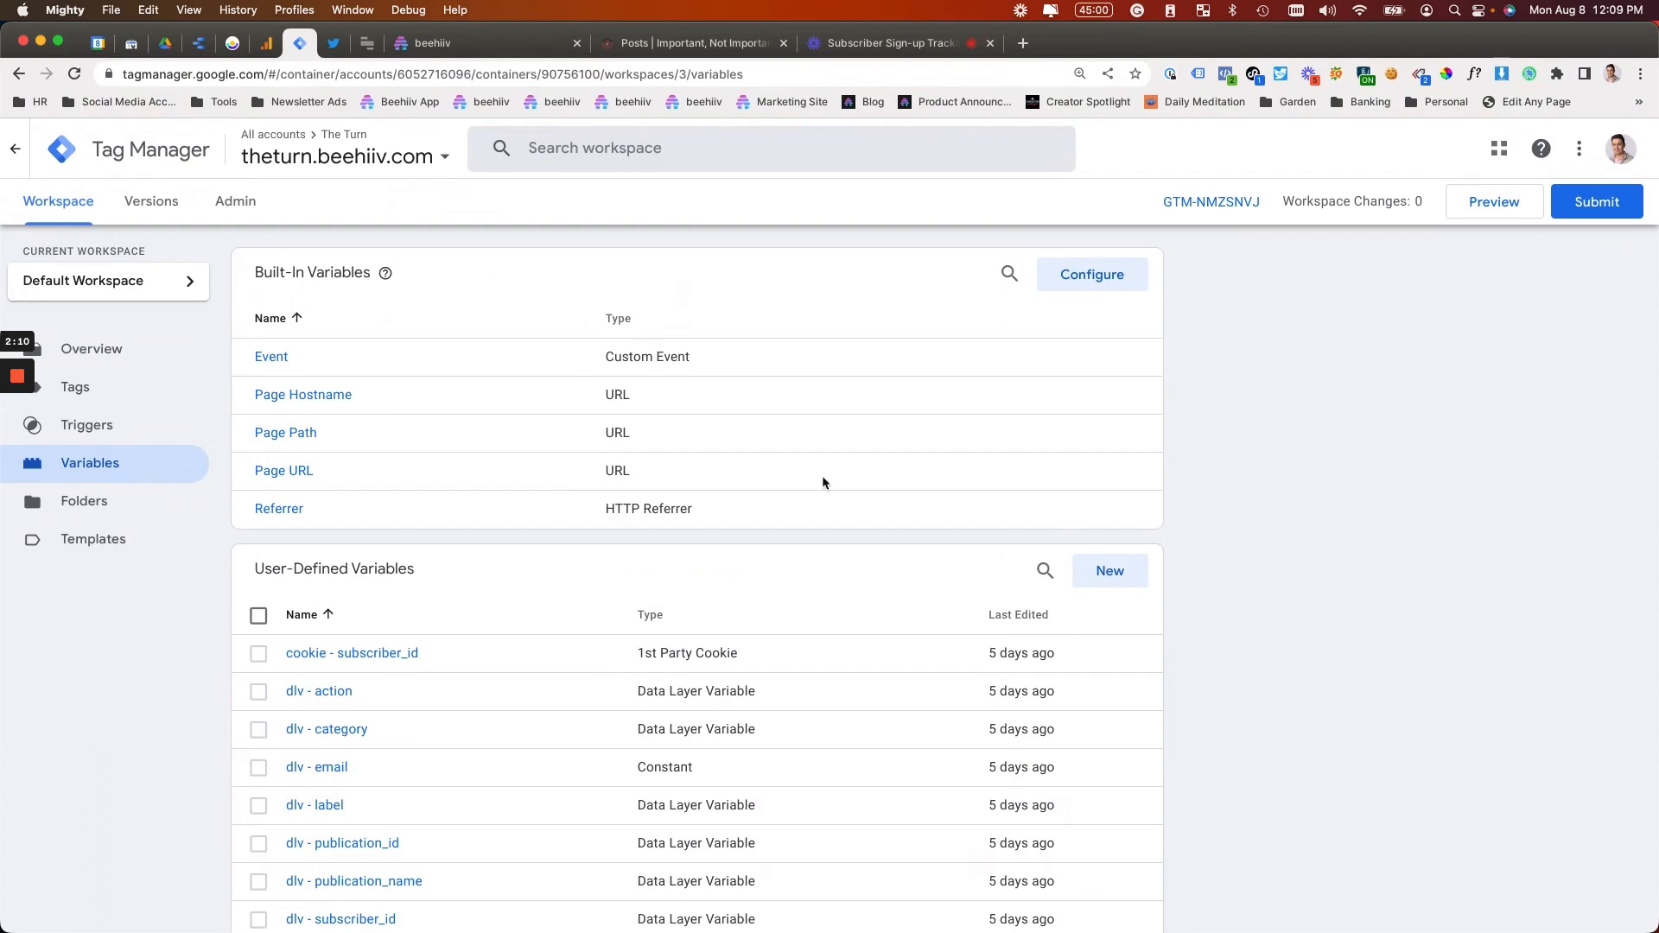
Step: Show the Triggers list and open the signedUp custom-event trigger with its referencing tags
{"action": "left_click", "coordinate": [86, 425]}
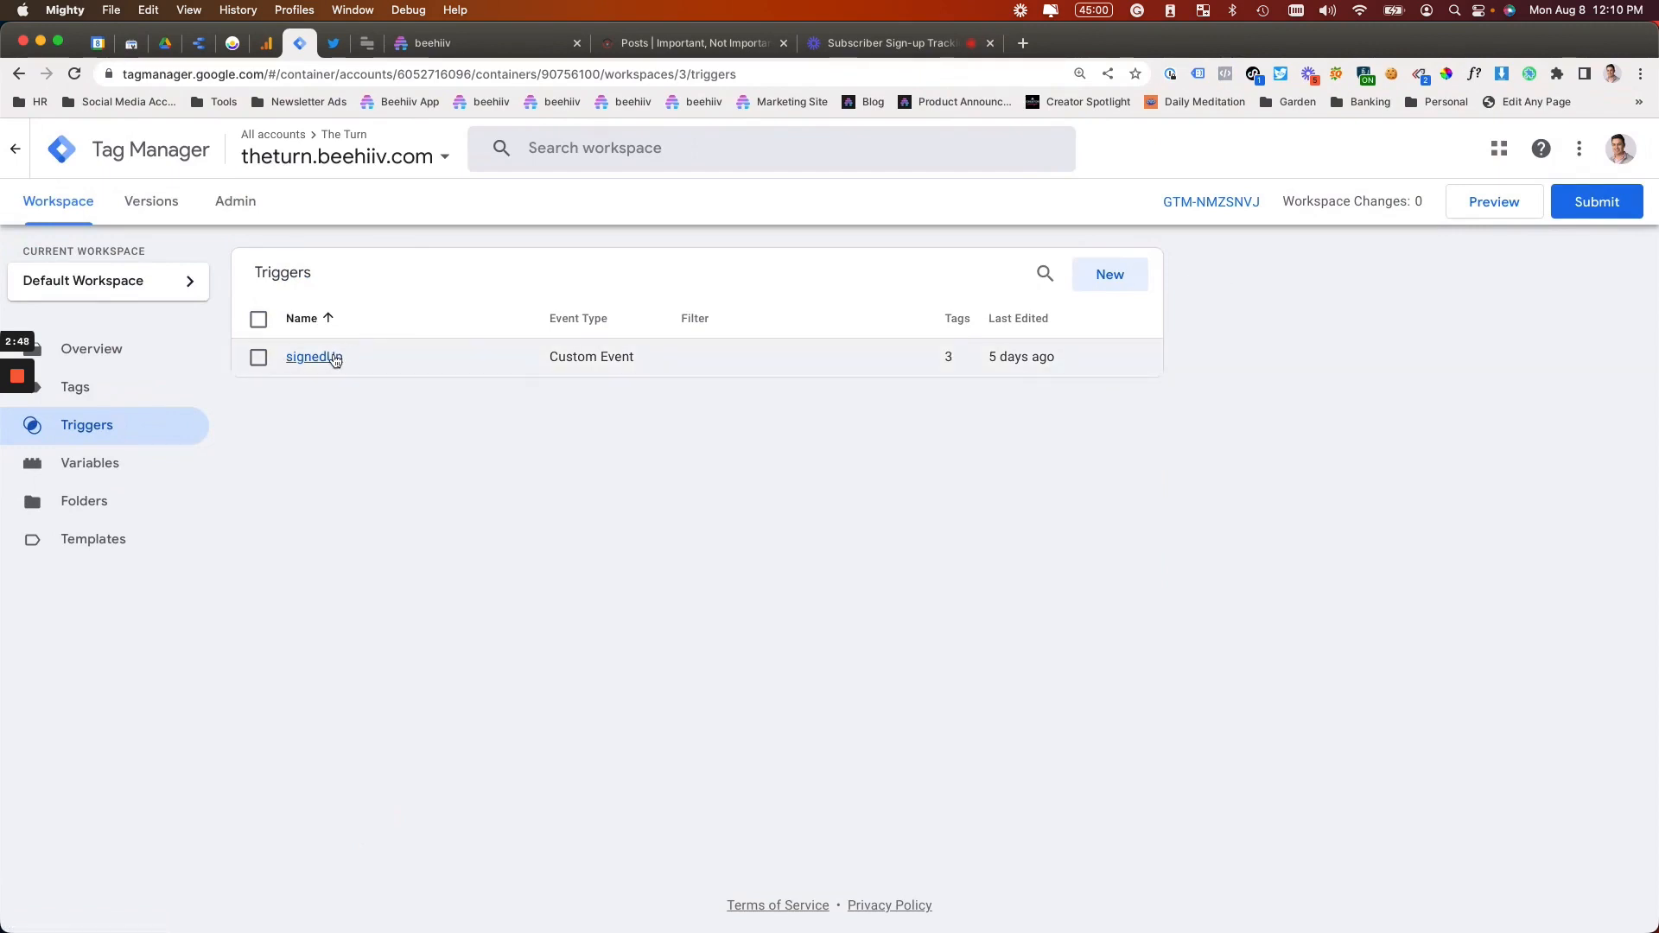
{"action": "left_click", "coordinate": [313, 356]}
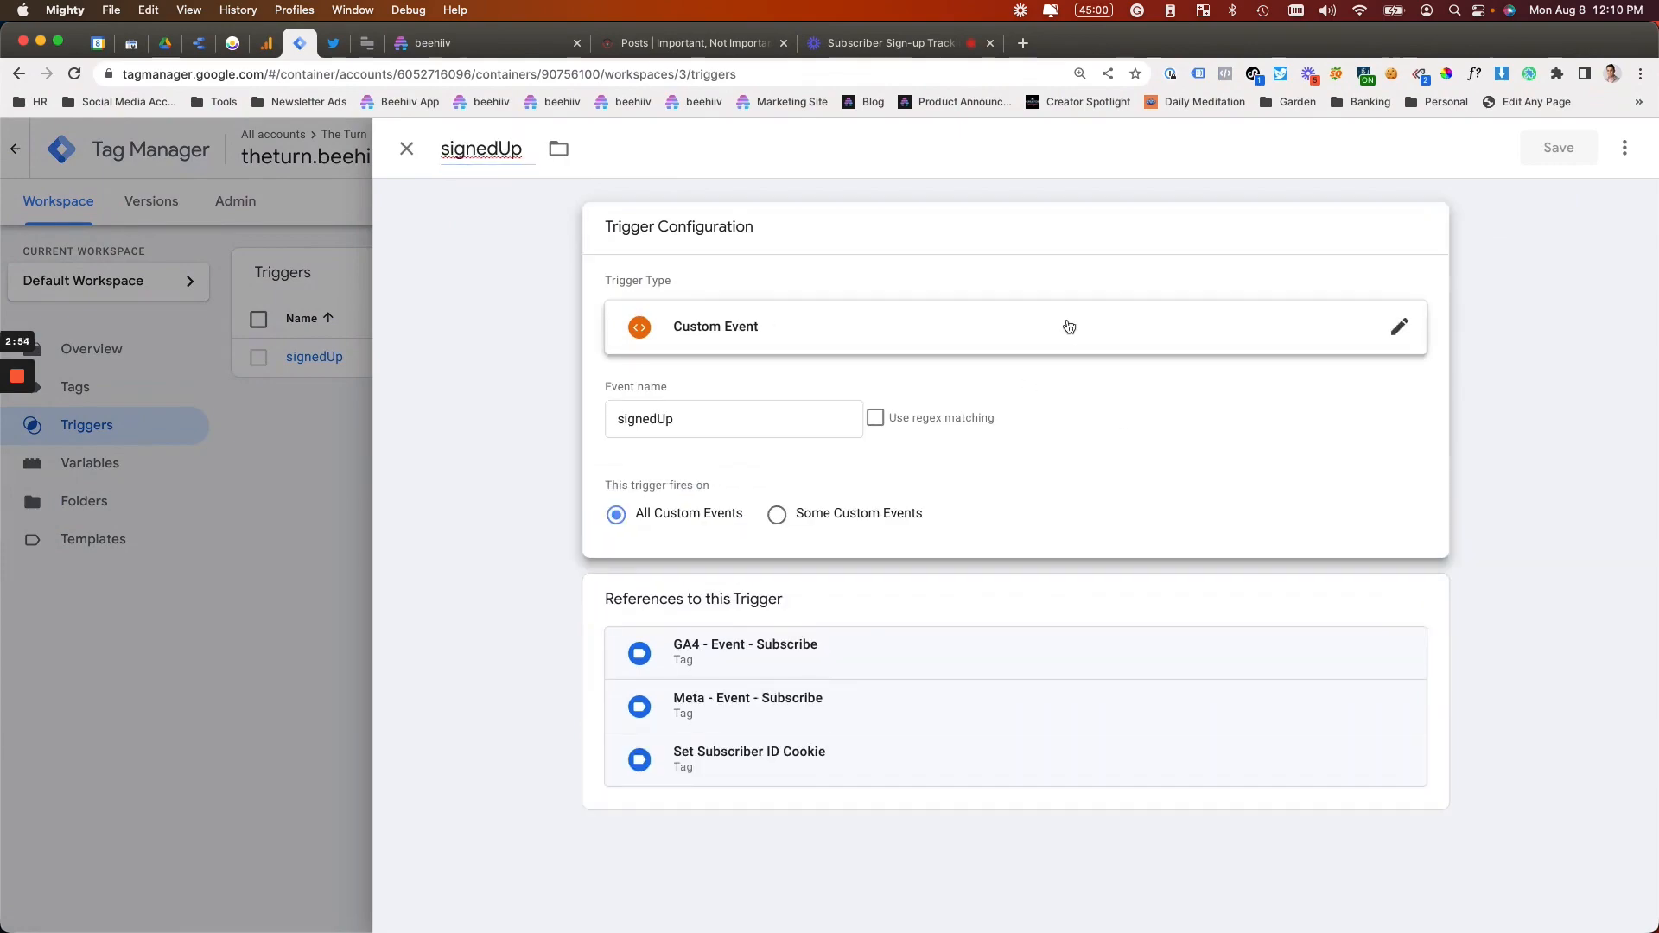
Step: Highlight the signedUp event name, then leave the trigger for the list of tags it fires
{"action": "left_click", "coordinate": [1398, 327]}
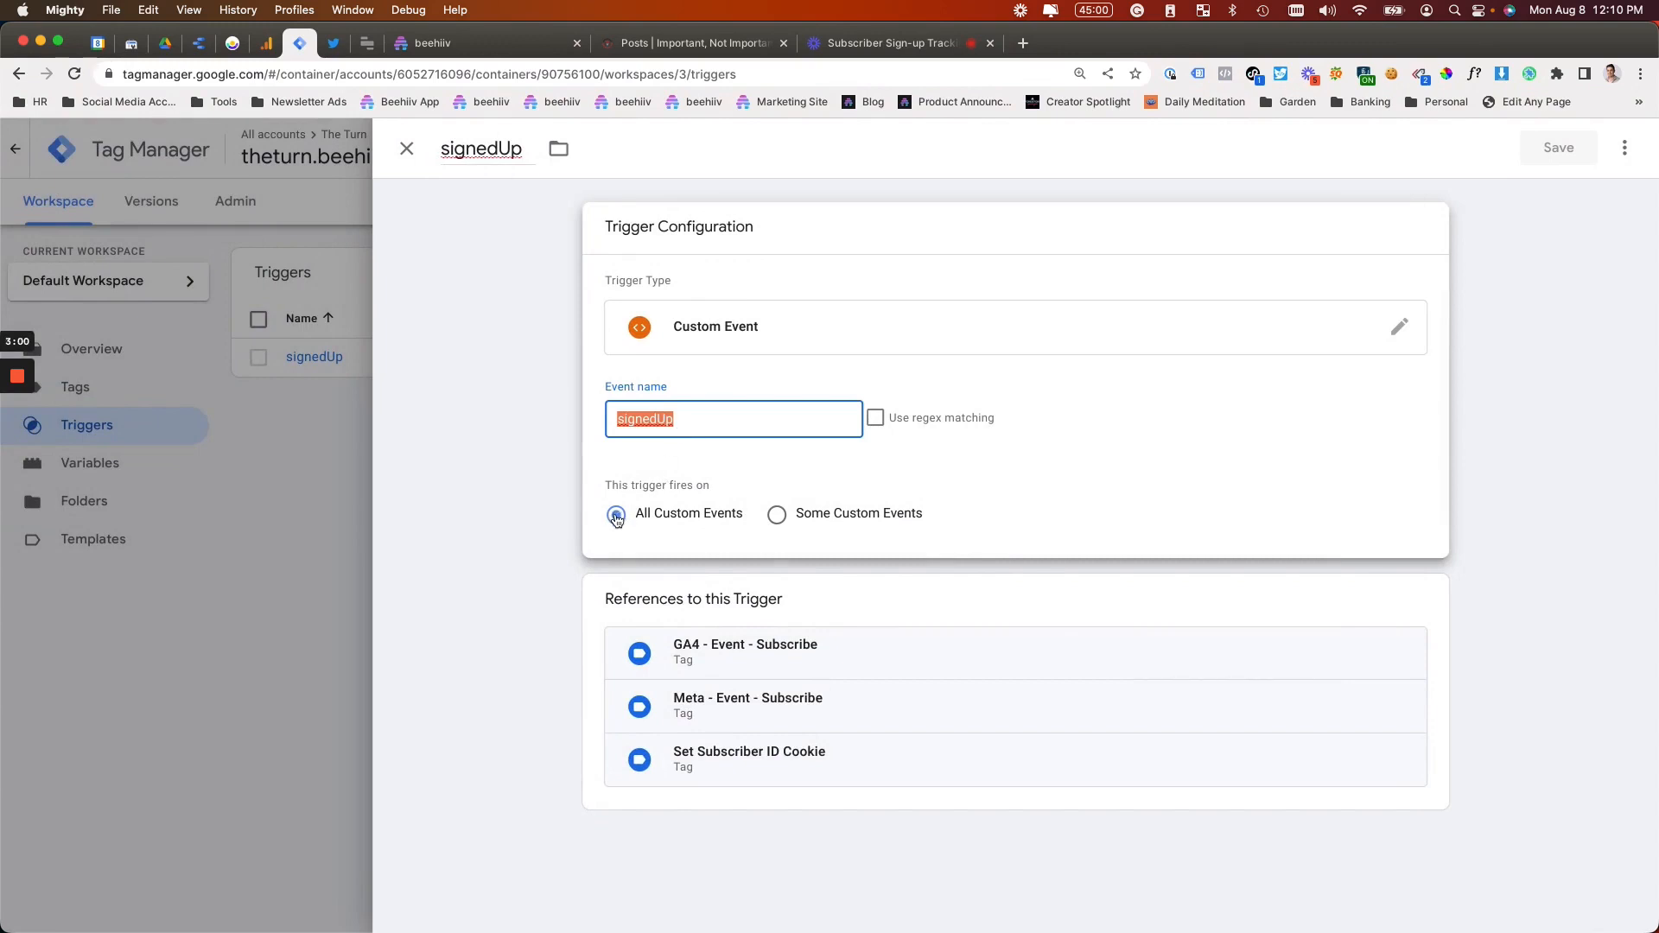
{"action": "left_click", "coordinate": [616, 513]}
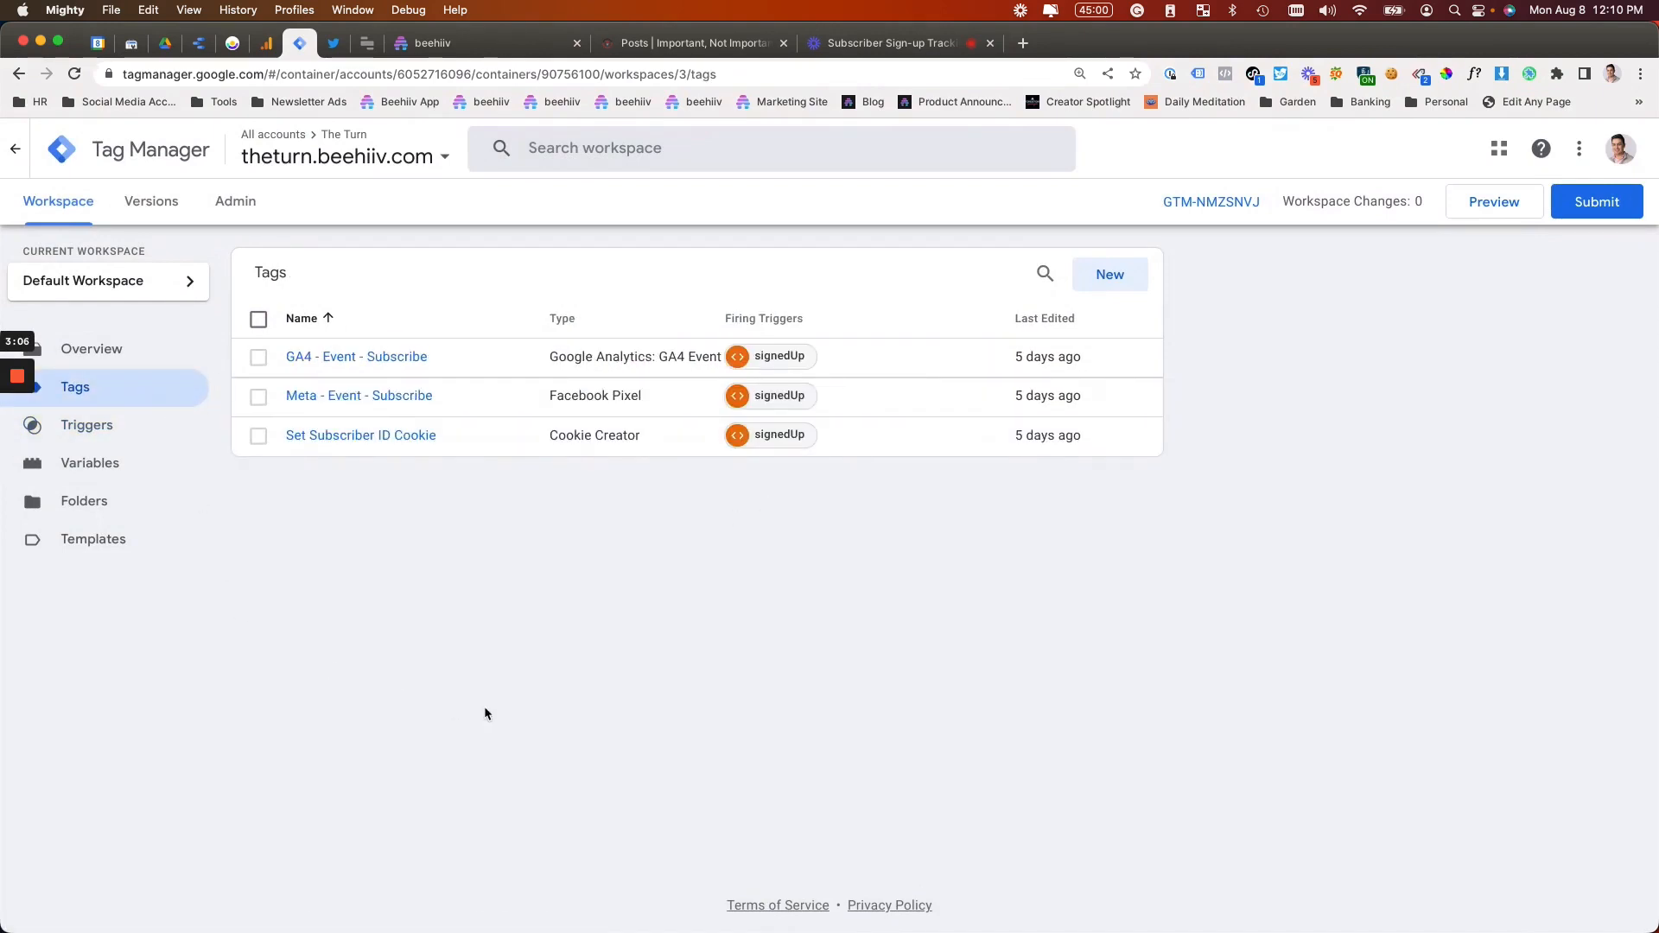
{"action": "mouse_move", "coordinate": [733, 516]}
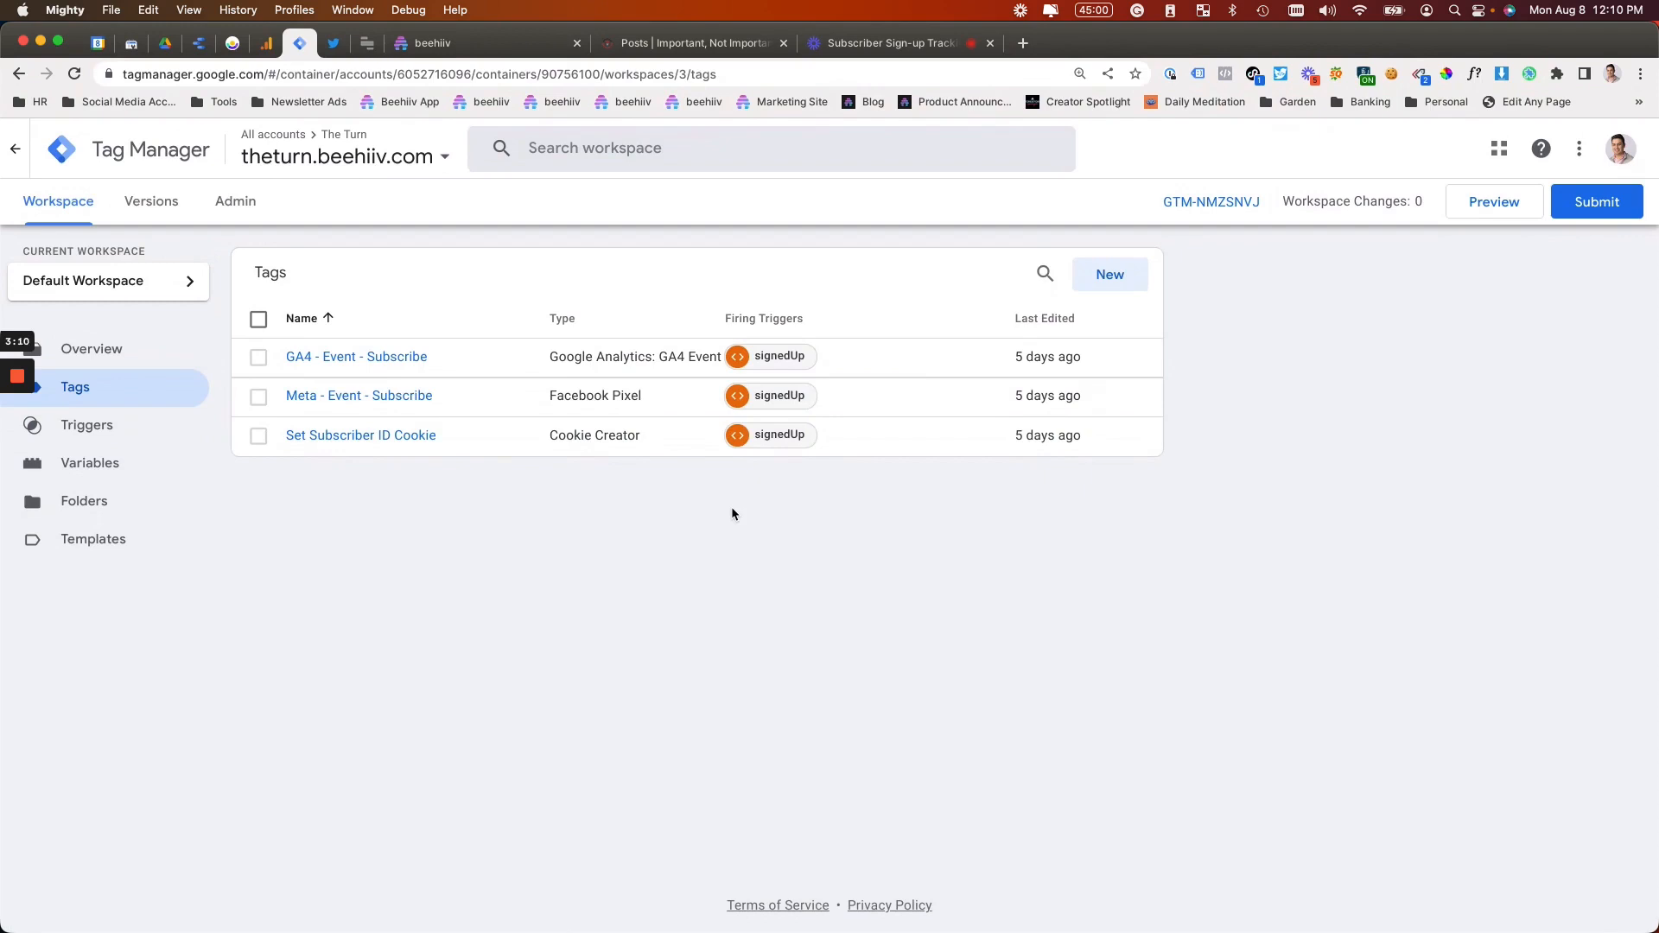
{"action": "mouse_move", "coordinate": [344, 379]}
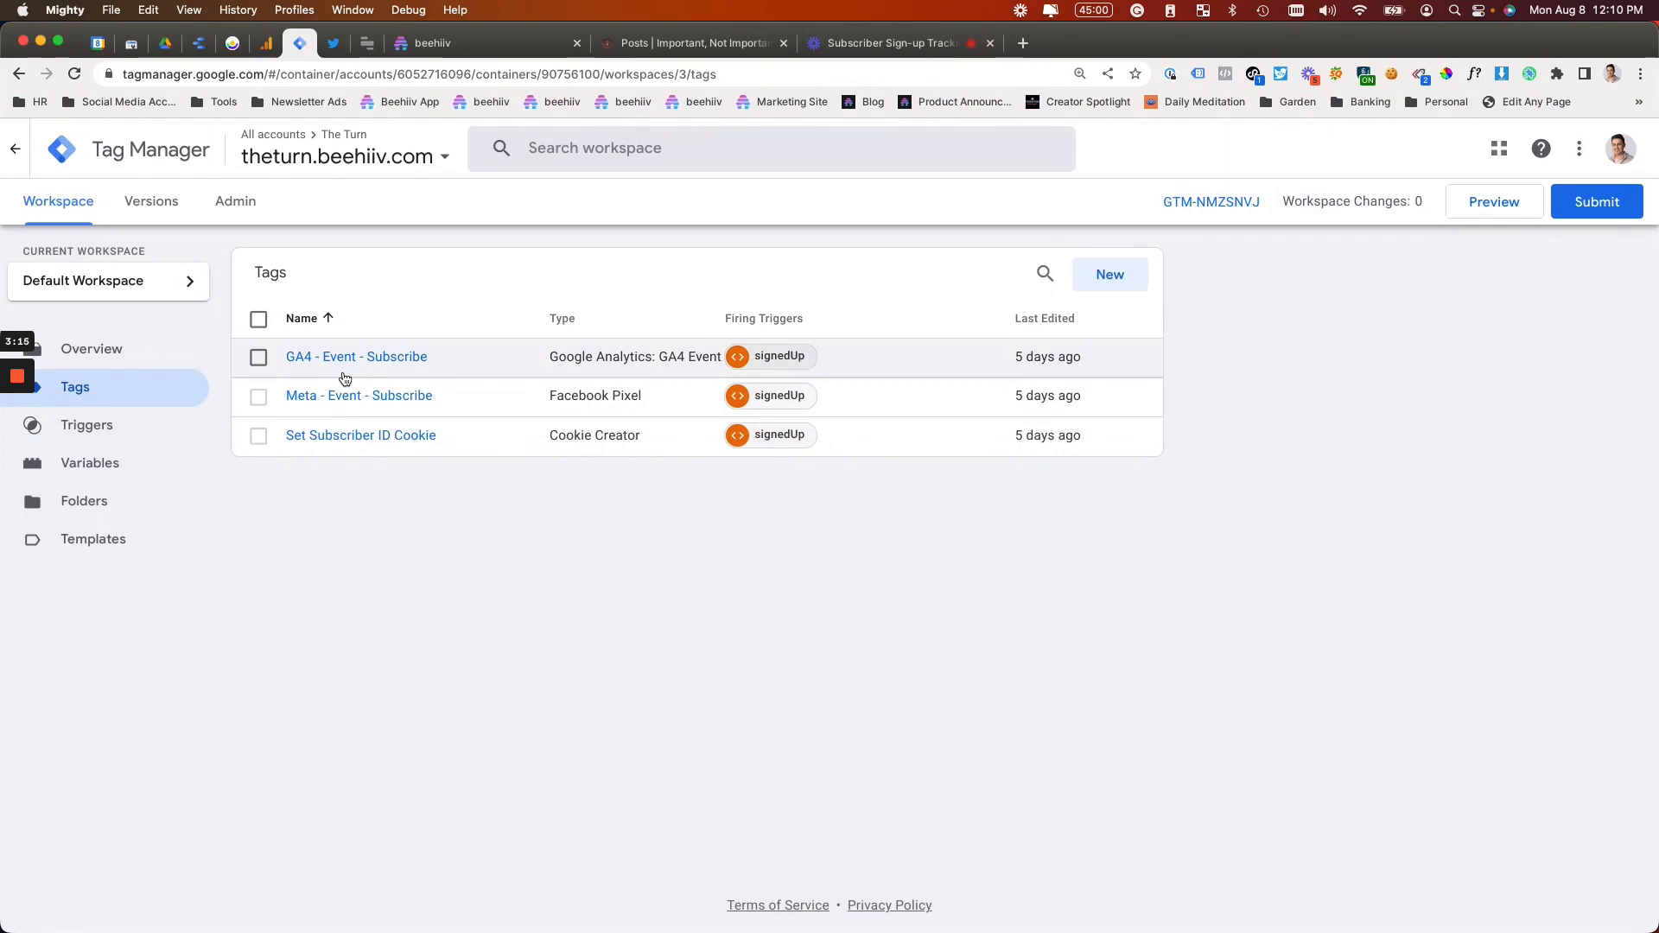
{"action": "left_click", "coordinate": [357, 356]}
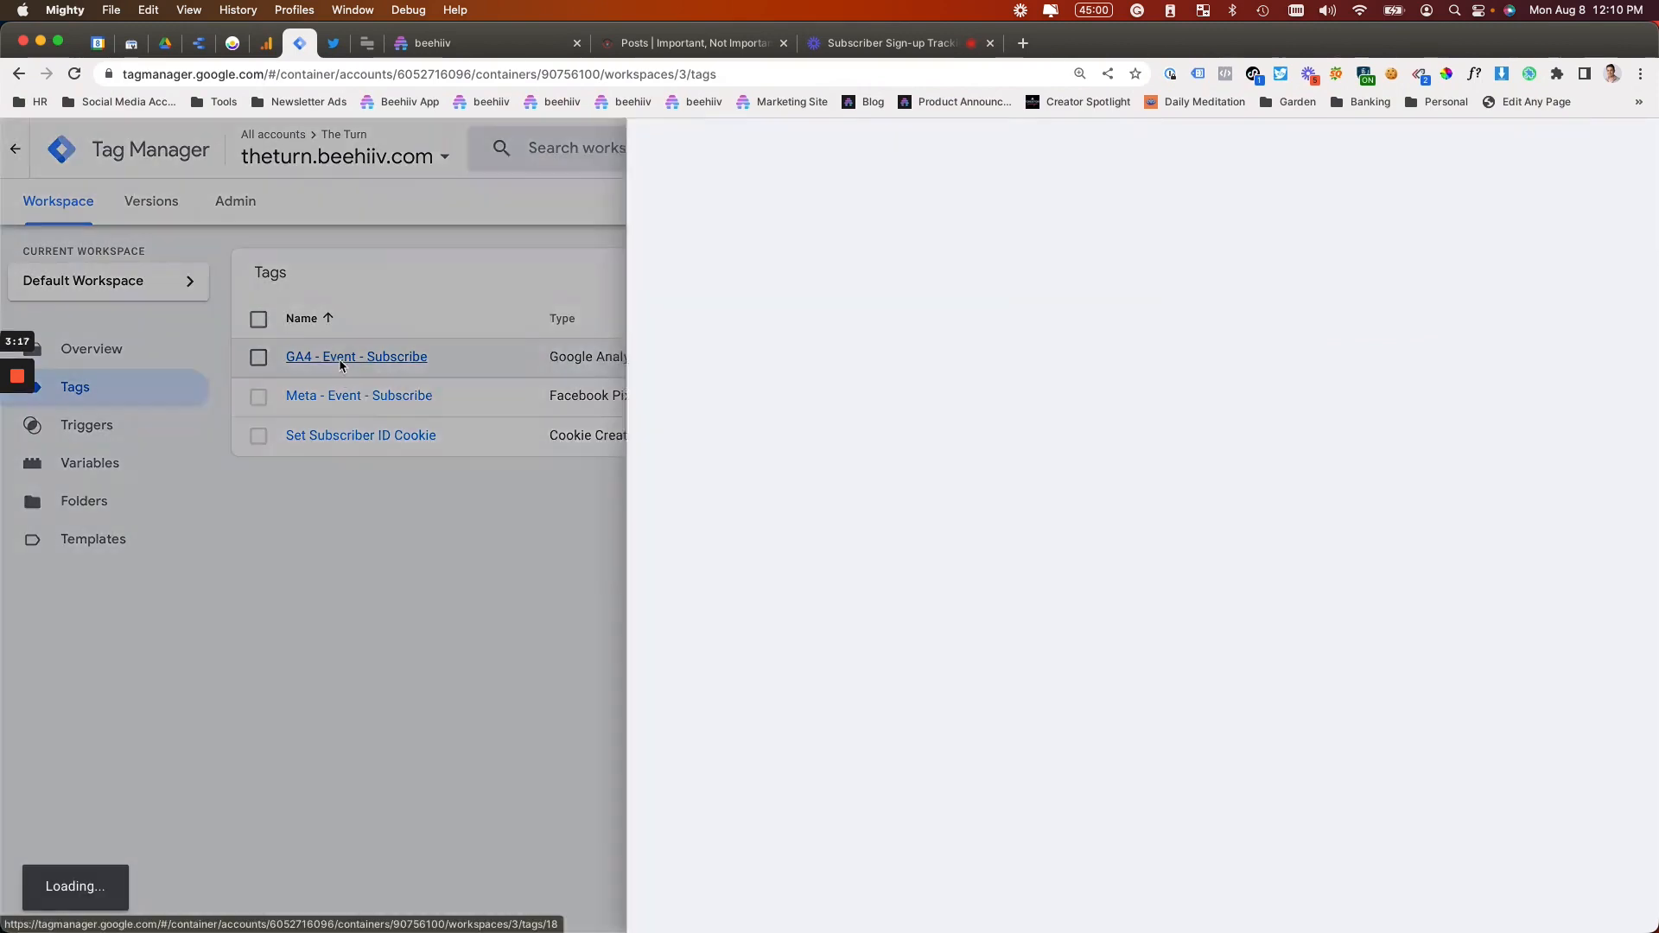
{"action": "left_click", "coordinate": [356, 356]}
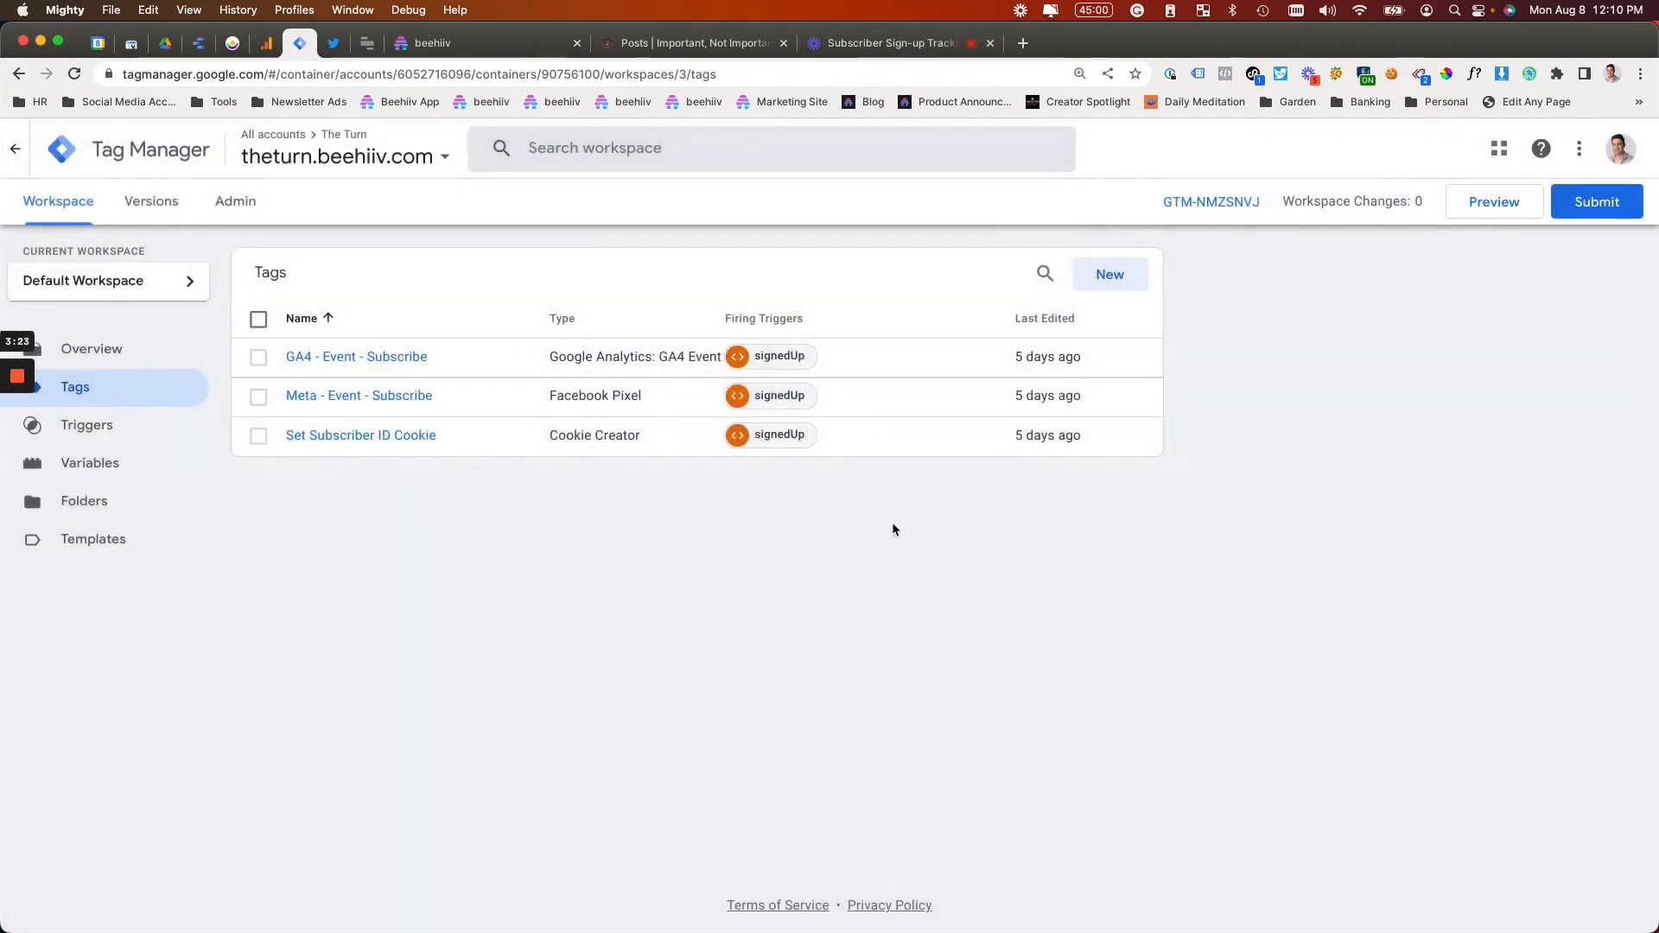
{"action": "mouse_move", "coordinate": [875, 538]}
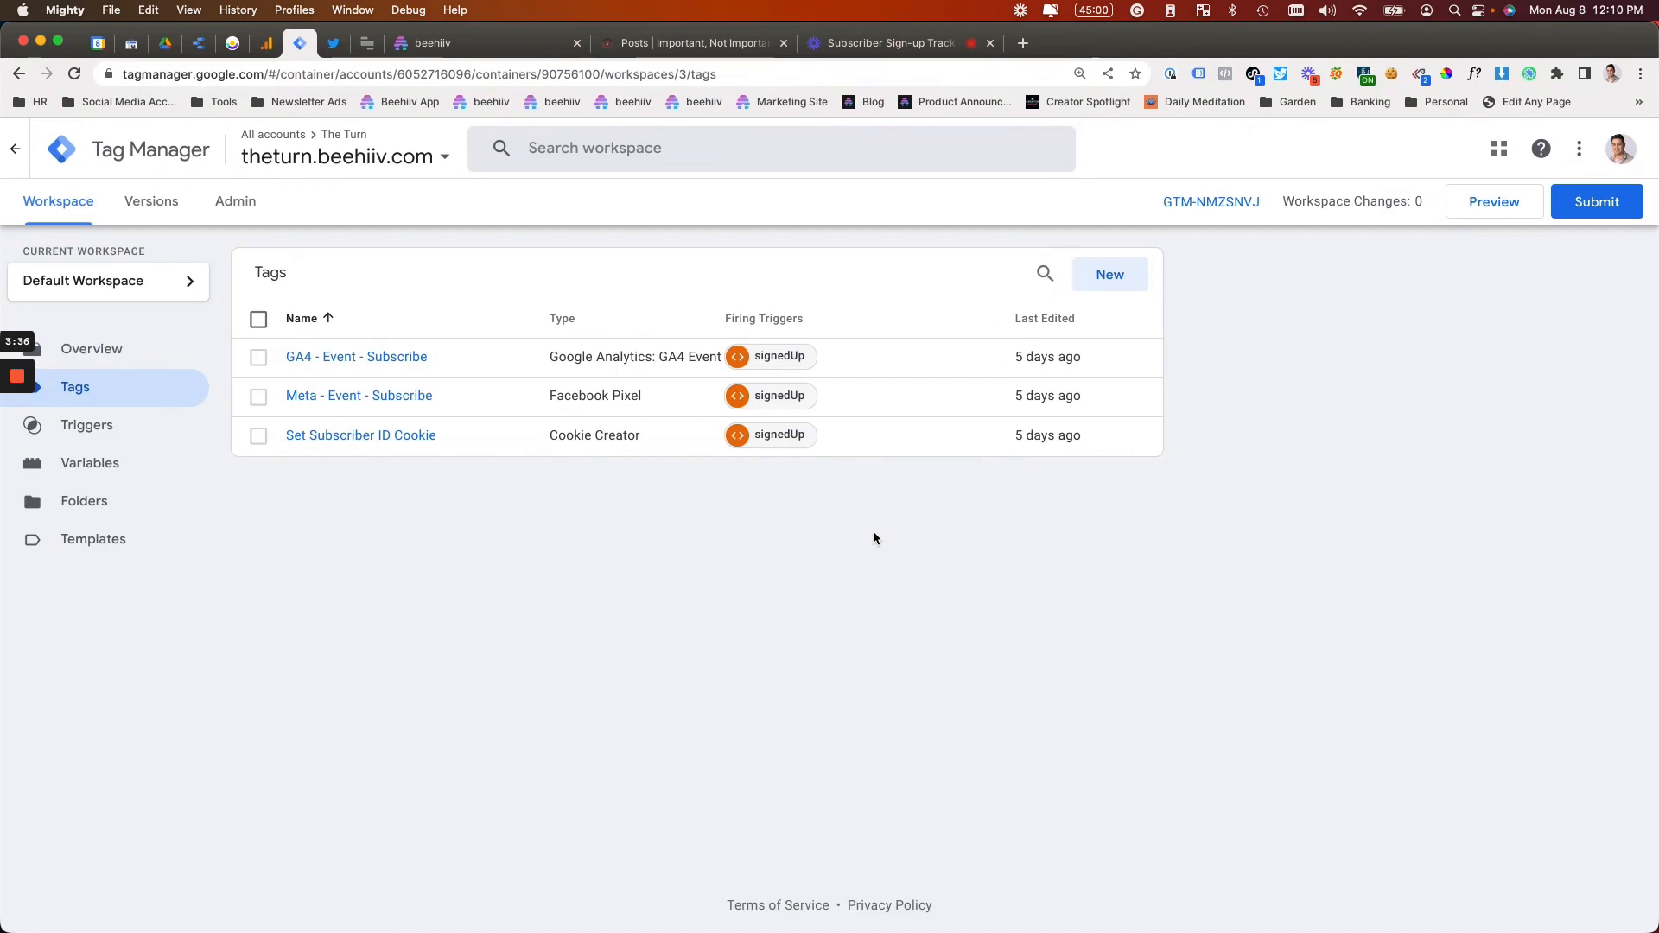
{"action": "mouse_move", "coordinate": [1152, 240]}
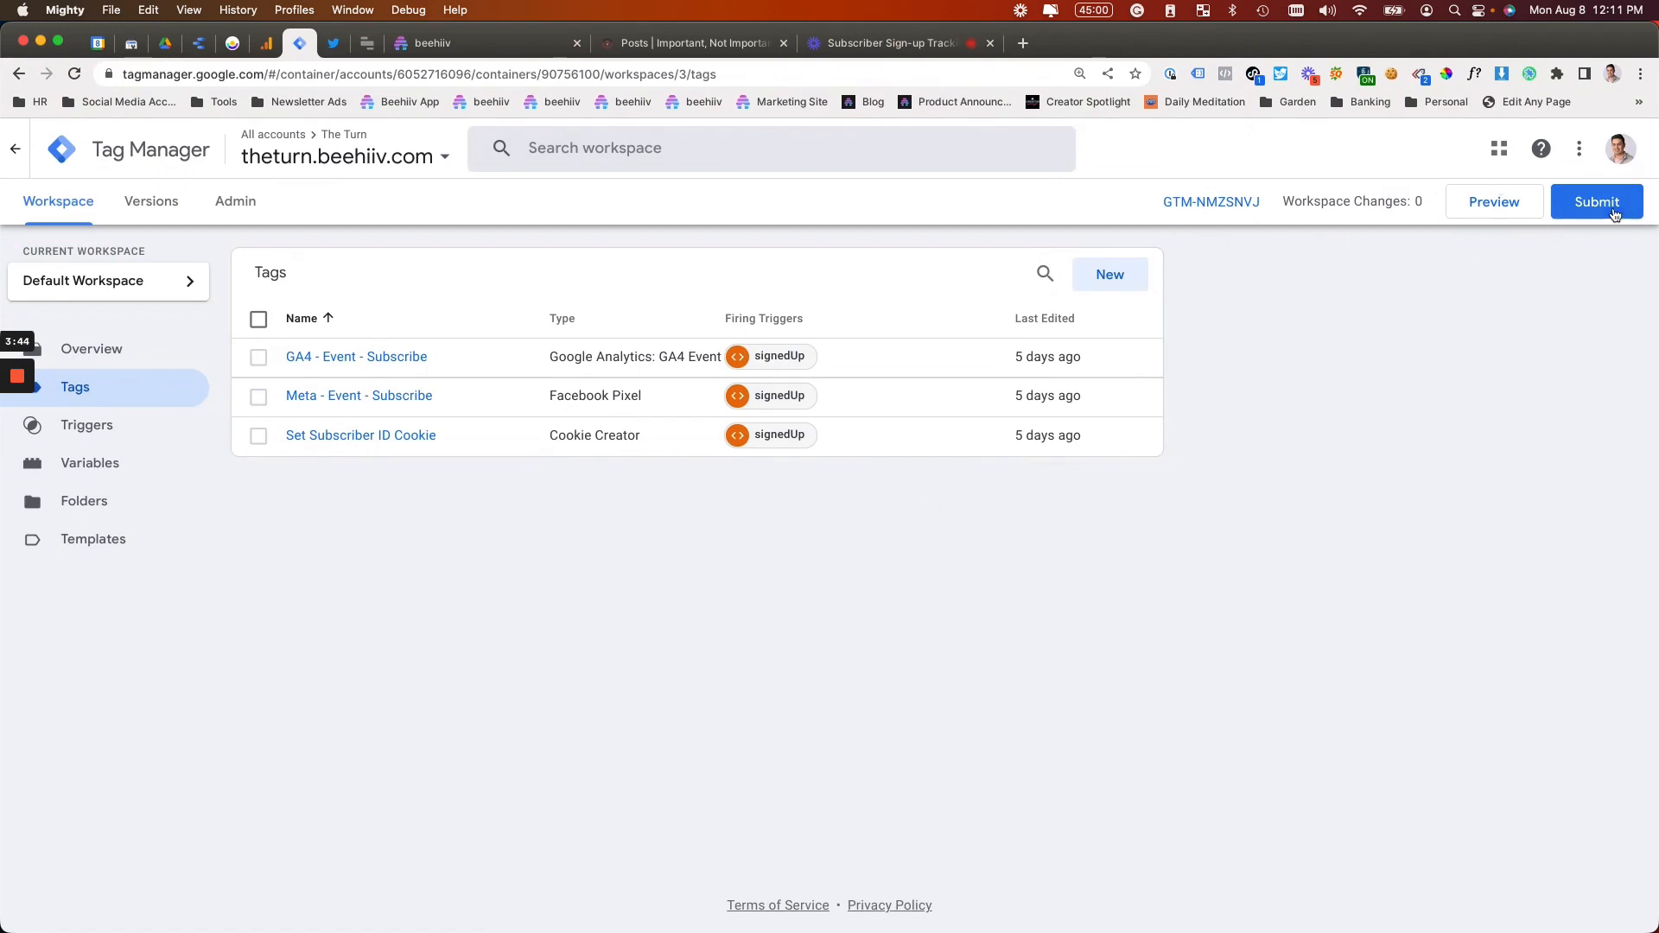
{"action": "mouse_move", "coordinate": [1388, 140]}
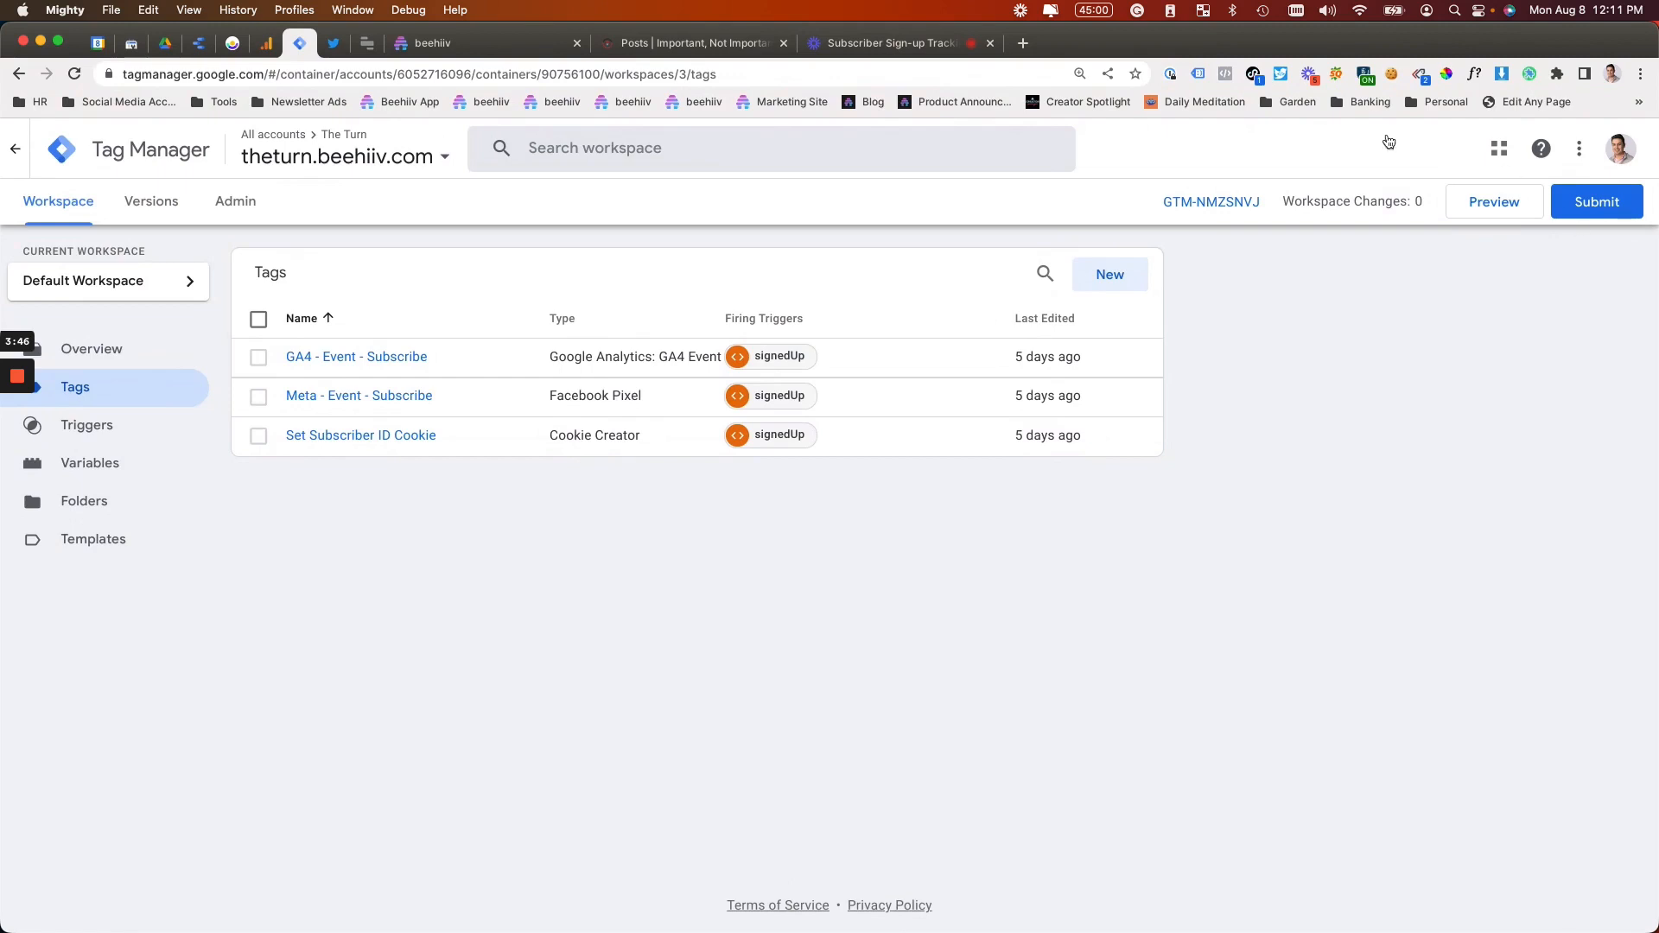
{"action": "mouse_move", "coordinate": [1401, 491]}
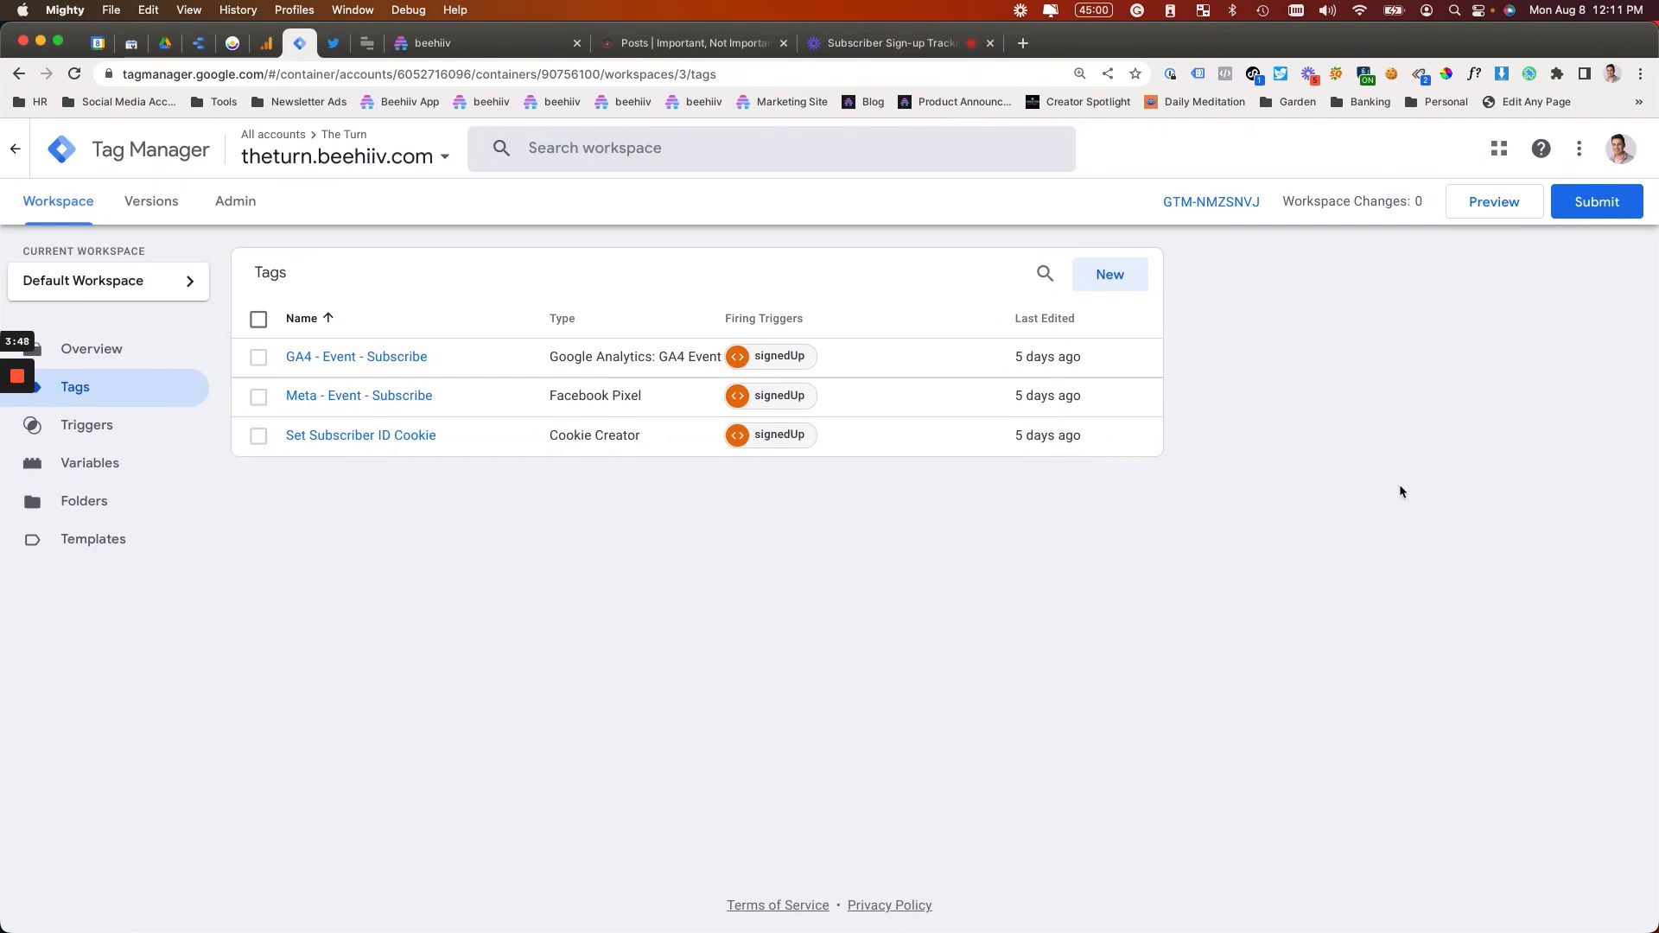